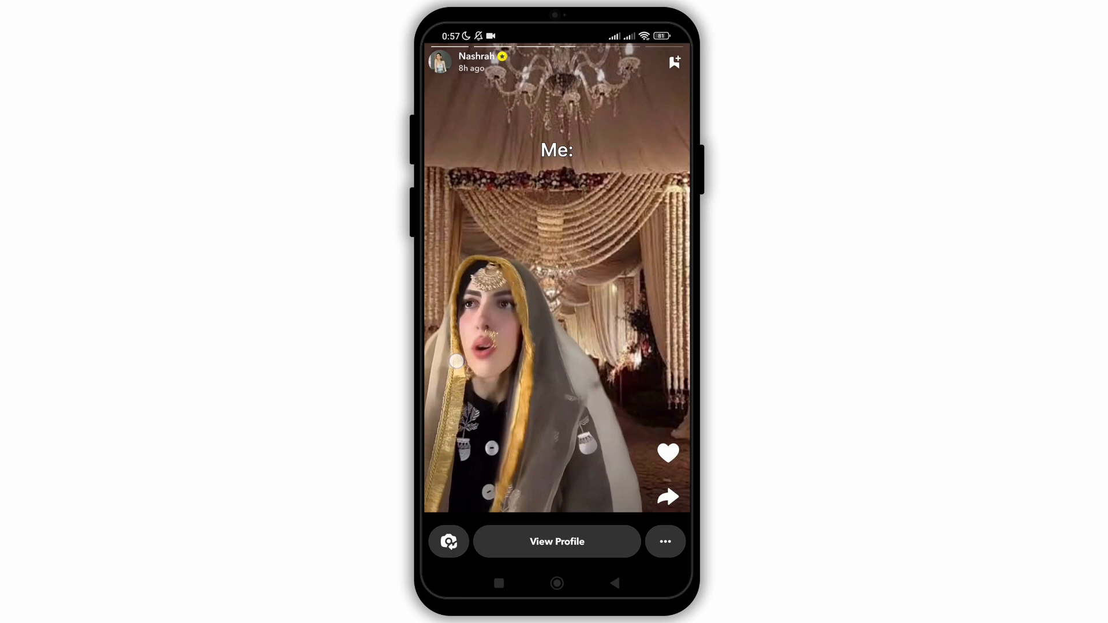
Search the Play Store for 'snapchat', confirm it shows Open with no update pending, and return home.
{"action": "left_click", "coordinate": [665, 541]}
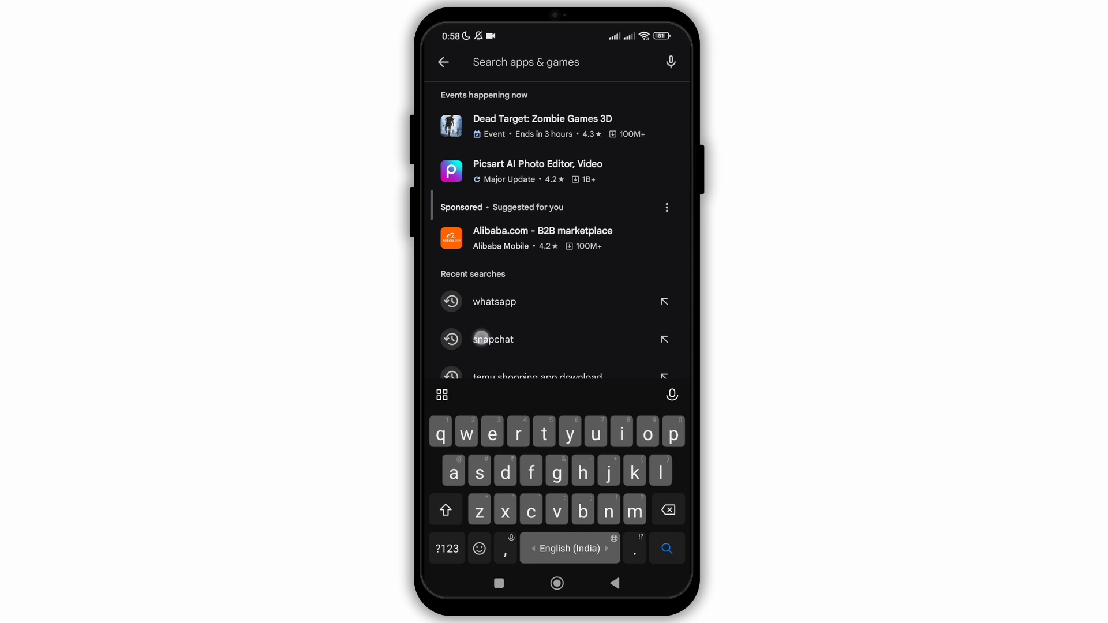
{"action": "left_click", "coordinate": [493, 339]}
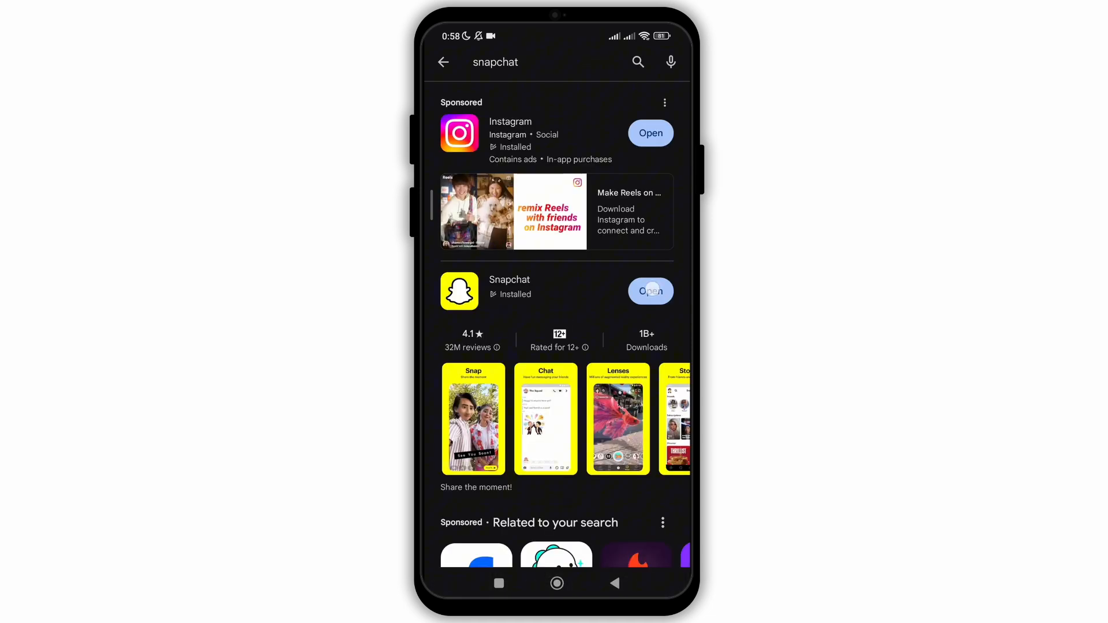
{"action": "left_click", "coordinate": [650, 291]}
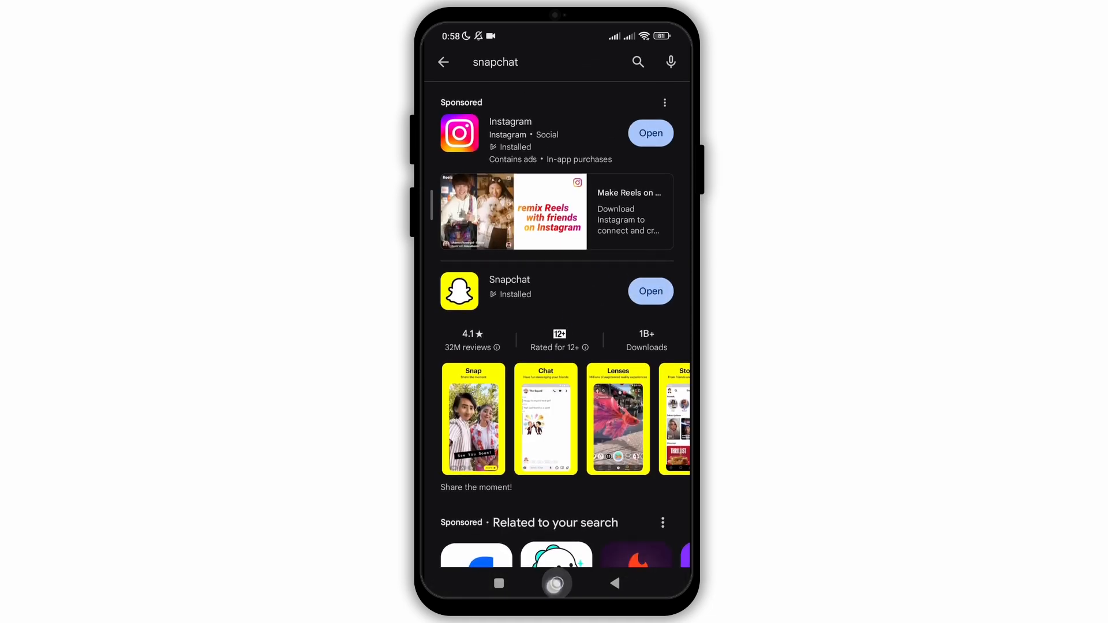
{"action": "left_click", "coordinate": [556, 583]}
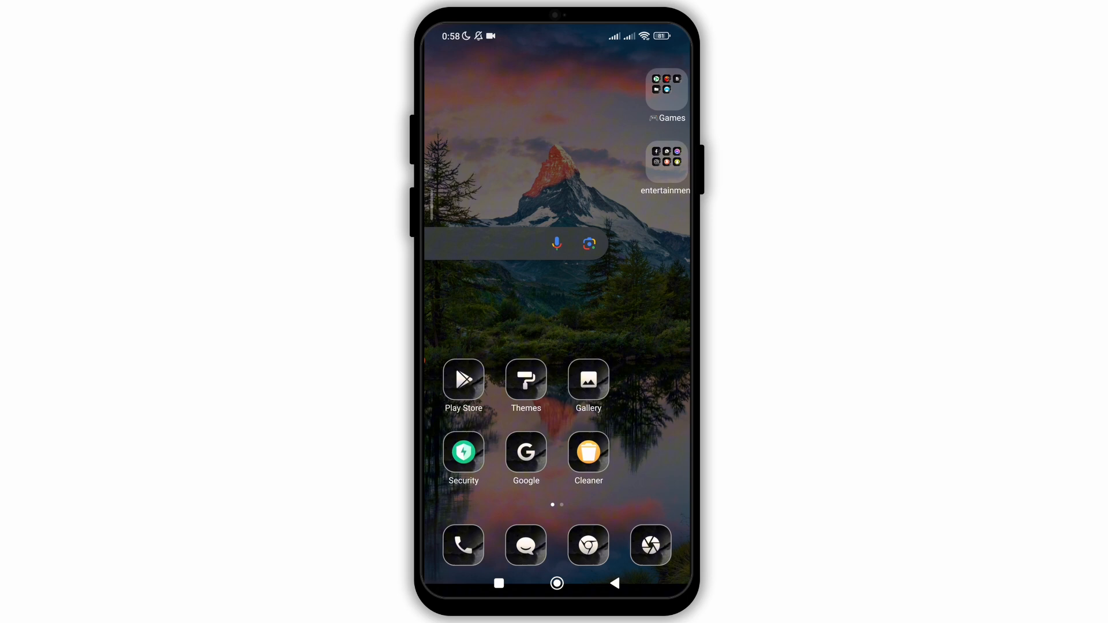
Open Snapchat's App info from the entertainment folder via its long-press shortcut menu.
{"action": "left_click", "coordinate": [665, 159]}
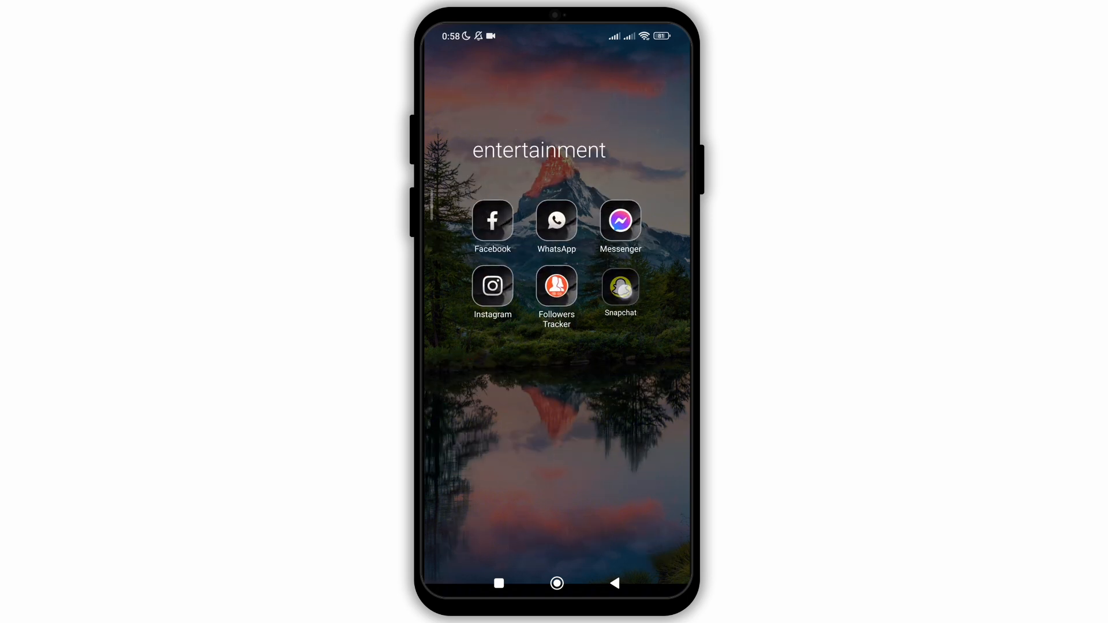
{"action": "left_click", "coordinate": [620, 287]}
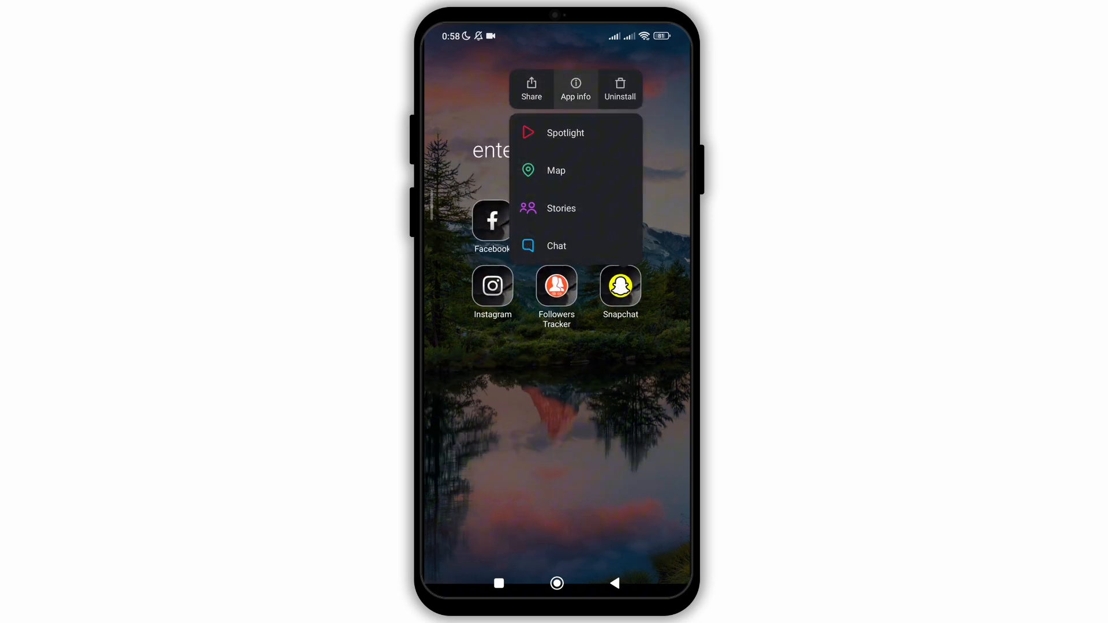
{"action": "left_click", "coordinate": [575, 89]}
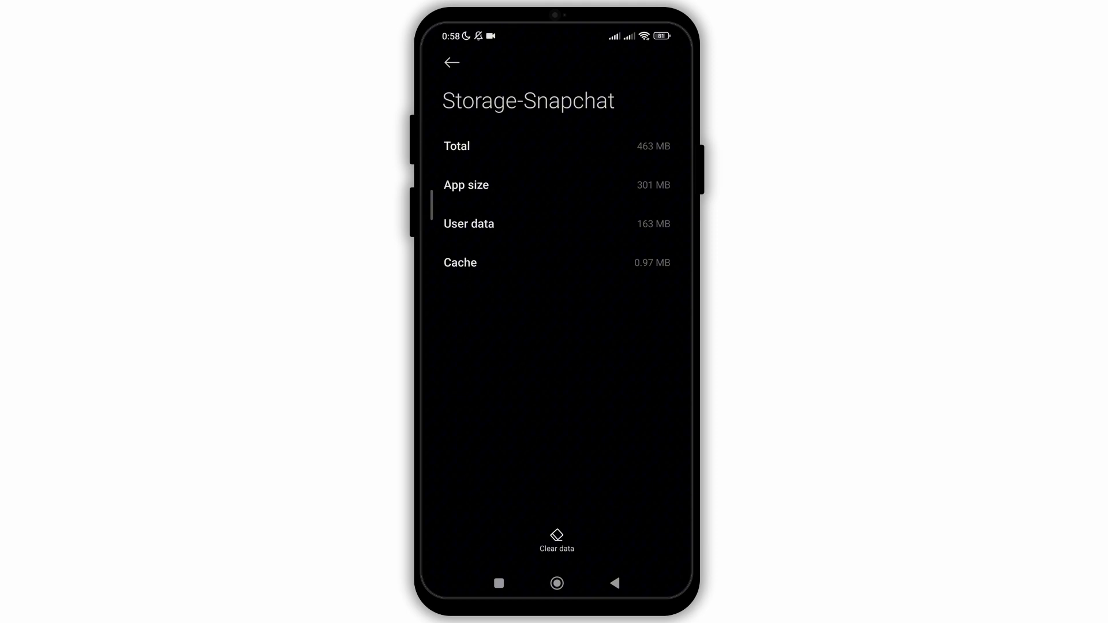
Clear Snapchat's cache and confirm, leaving 462 MB of storage used.
{"action": "left_click", "coordinate": [557, 539]}
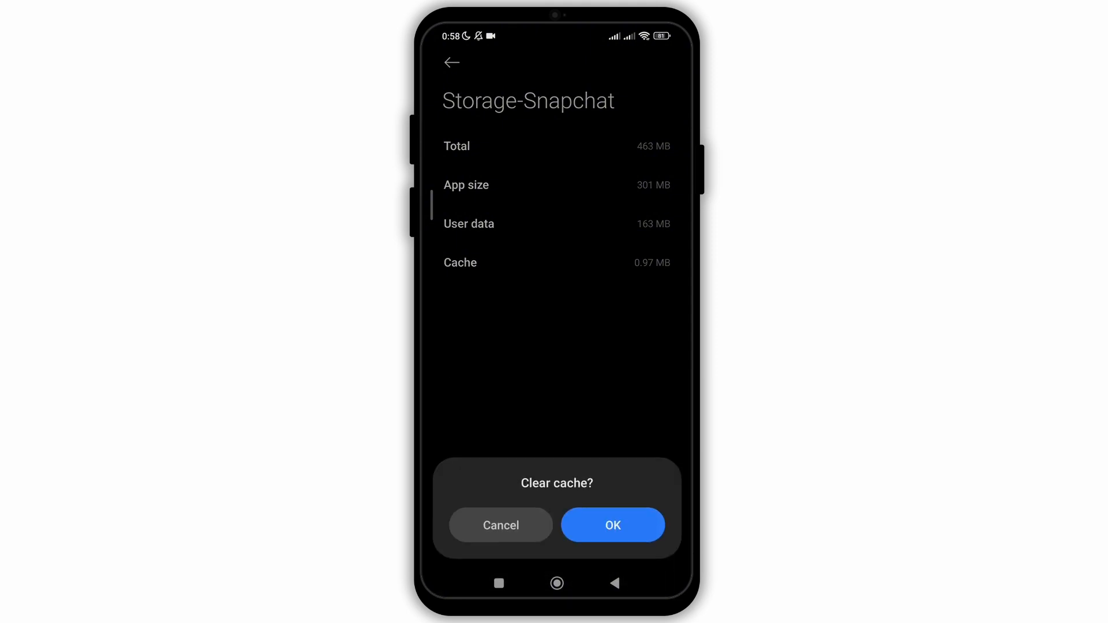
{"action": "left_click", "coordinate": [612, 525]}
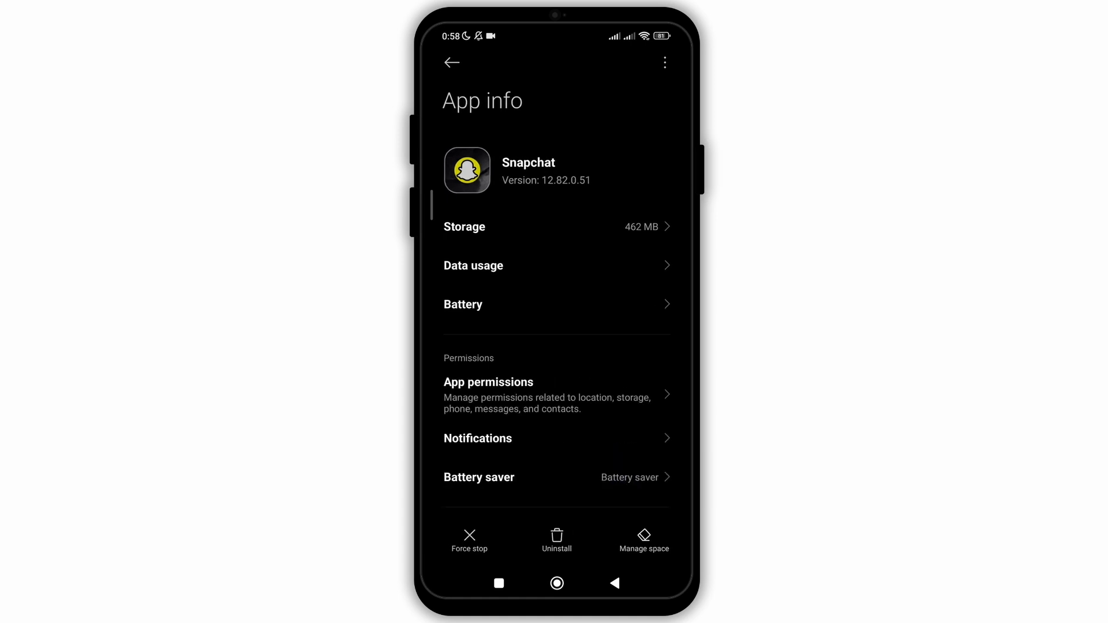
Scroll Snapchat's App info overview to see 0 B data usage and 4.3% battery.
{"action": "scroll", "scroll_direction": "down", "scroll_amount": 3}
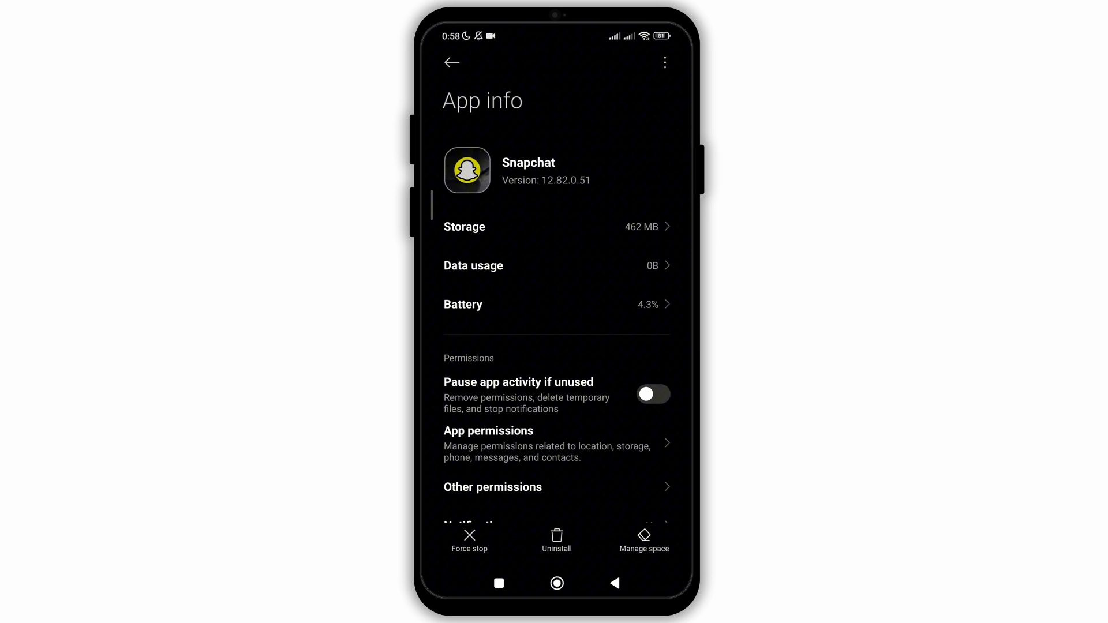